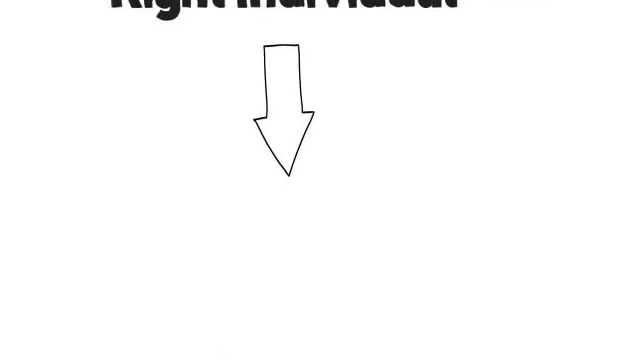
type("543 good")
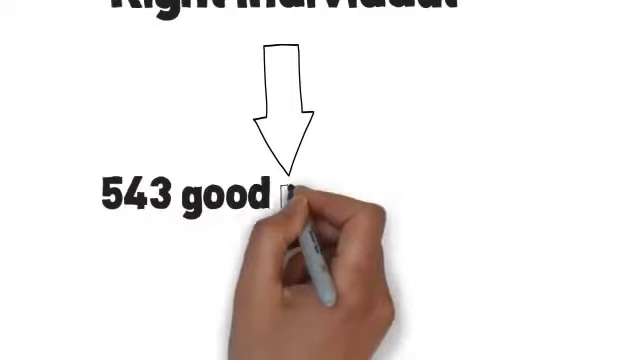